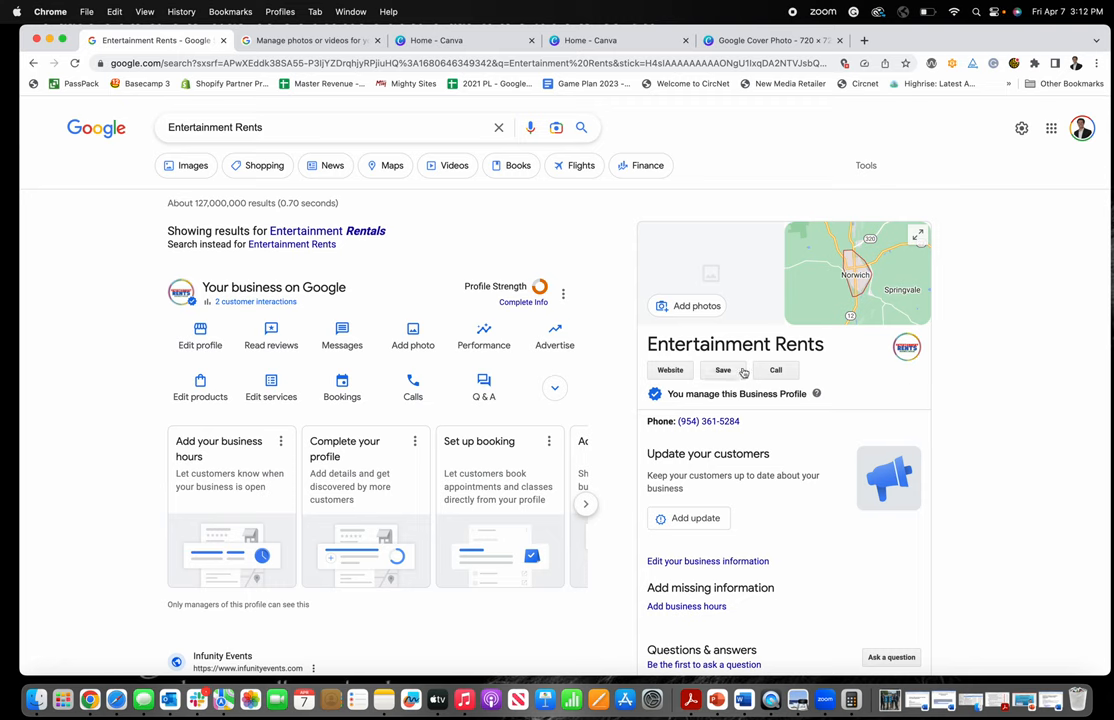
mouse_move(489, 352)
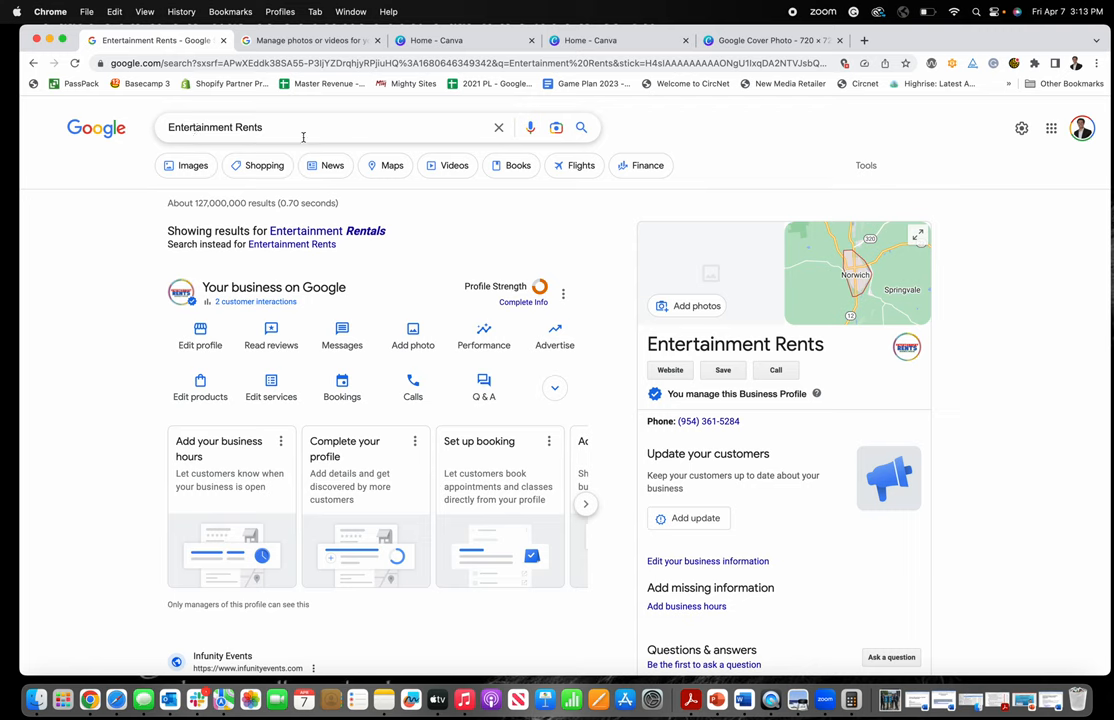
mouse_move(1035, 142)
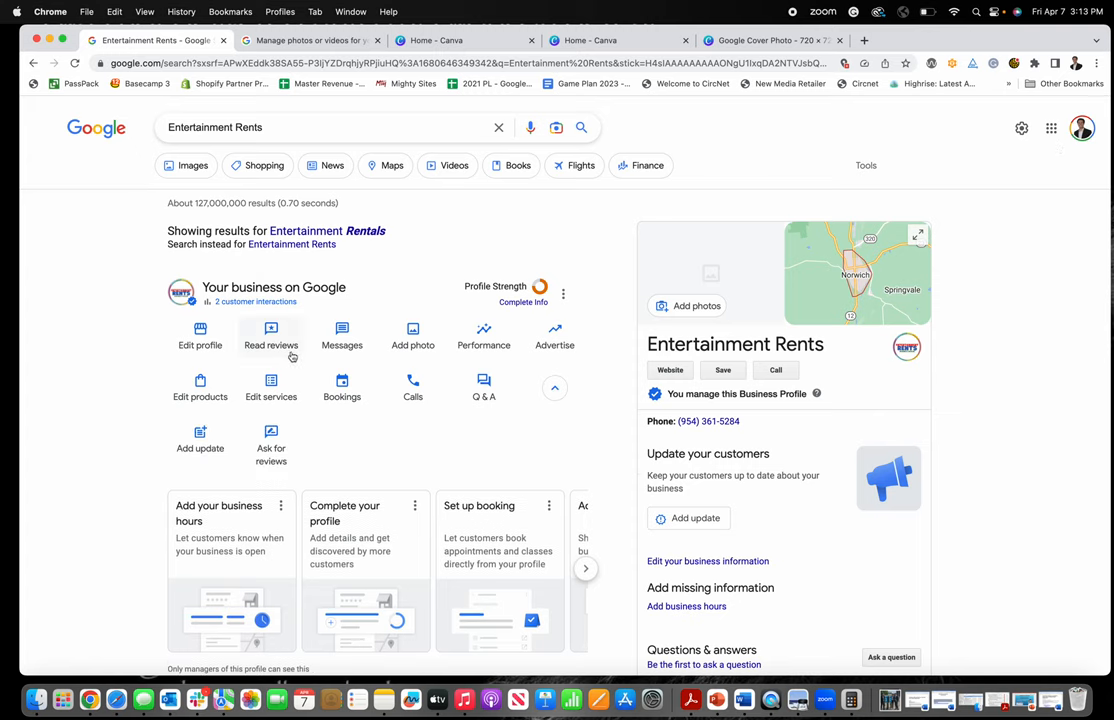
mouse_move(200, 337)
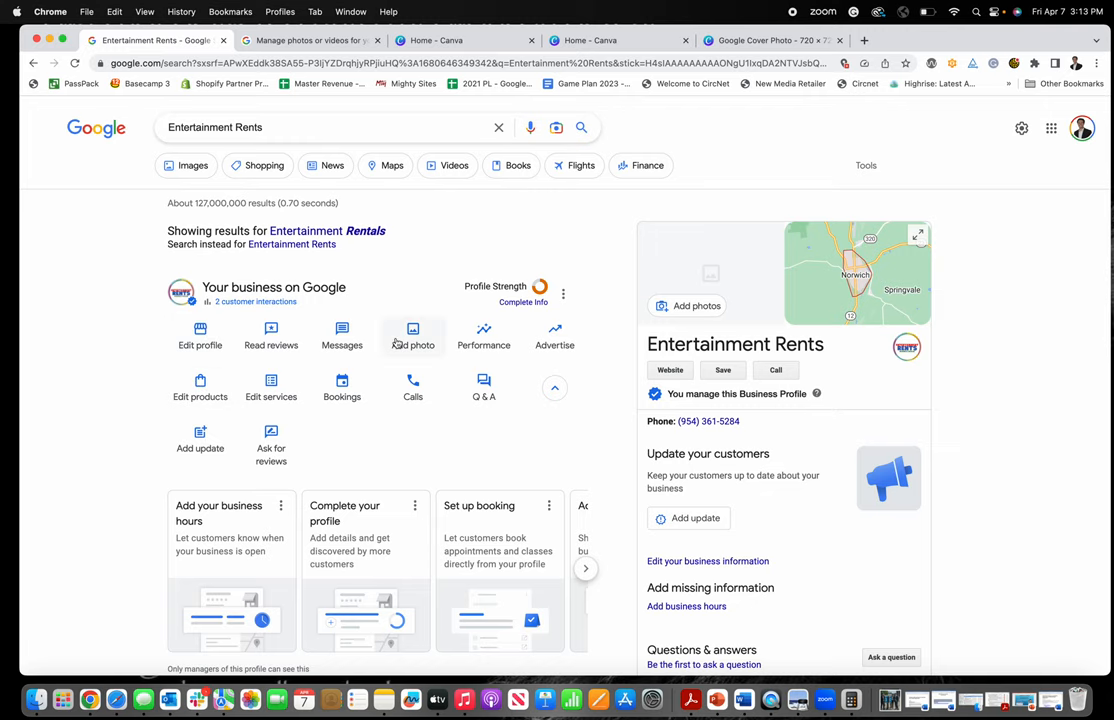
Step: Upload Google Cover Photo.png from the Downloads folder as the Entertainment Rents cover photo
click(412, 335)
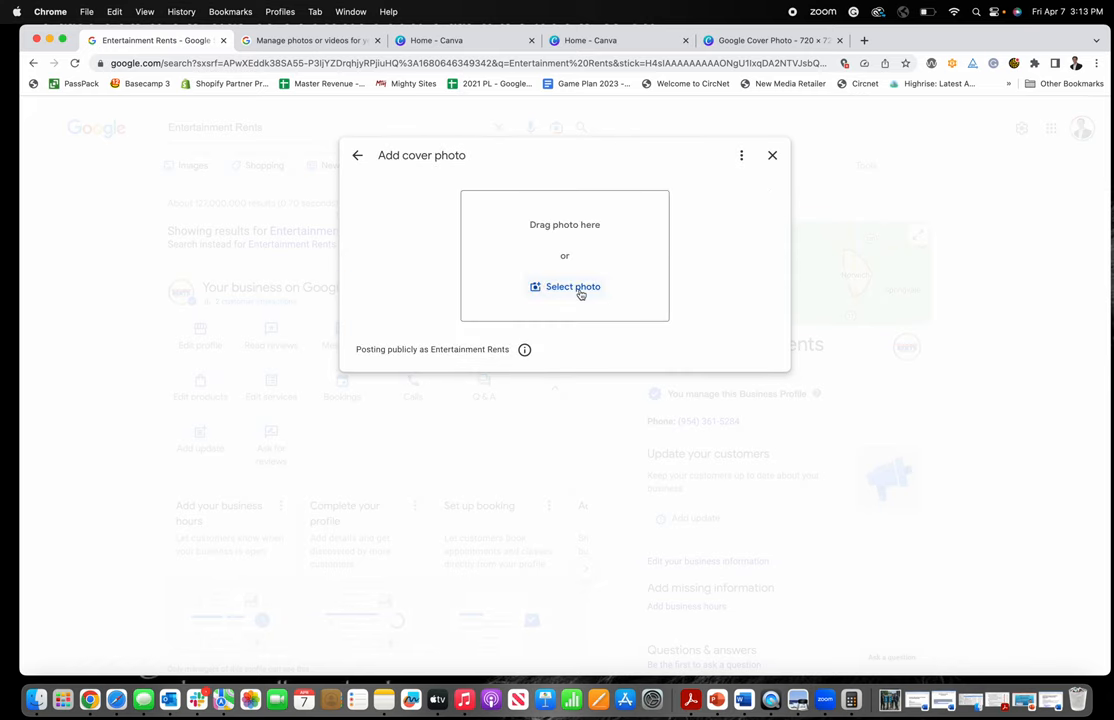
click(572, 286)
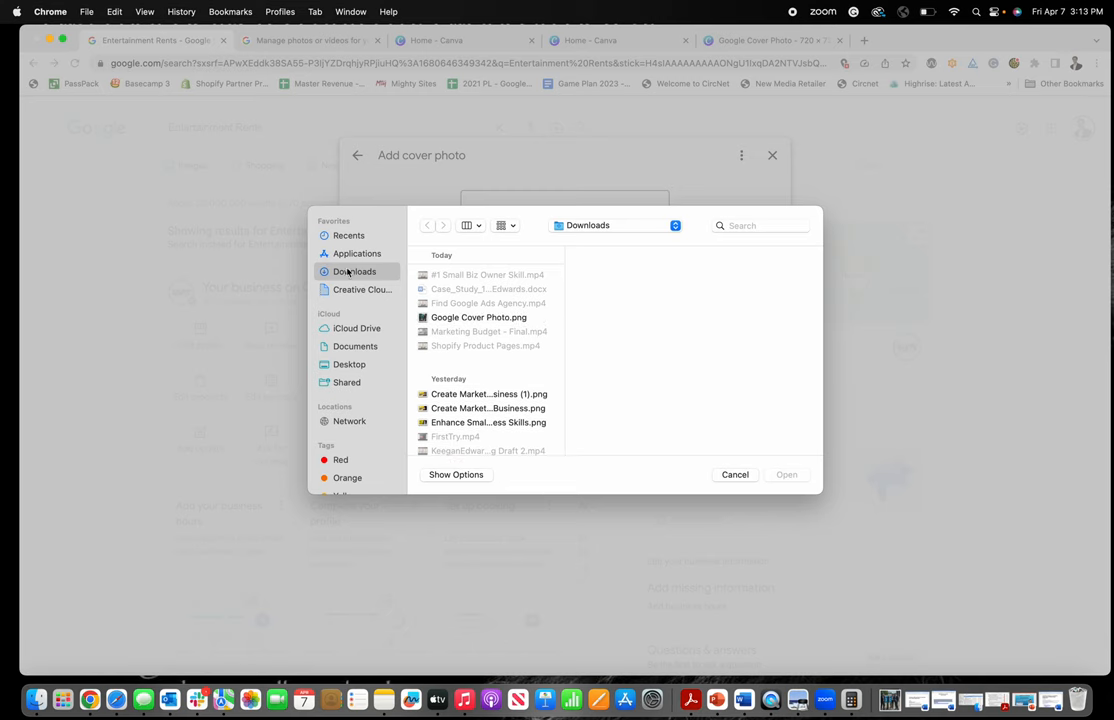
click(479, 317)
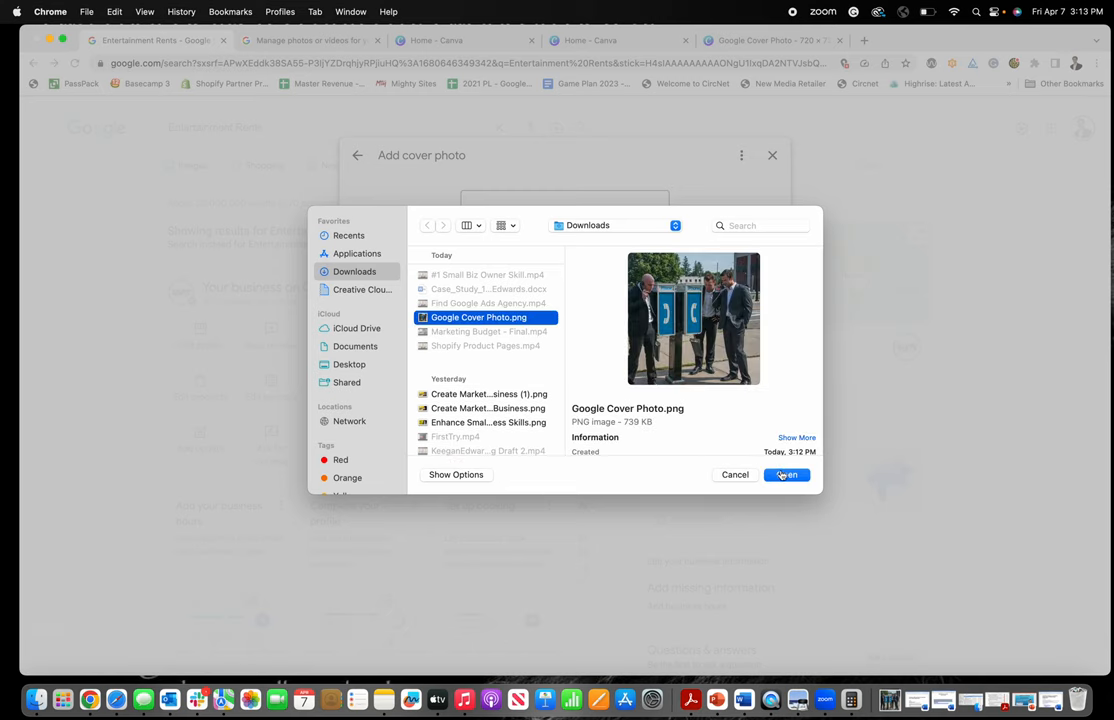
click(786, 474)
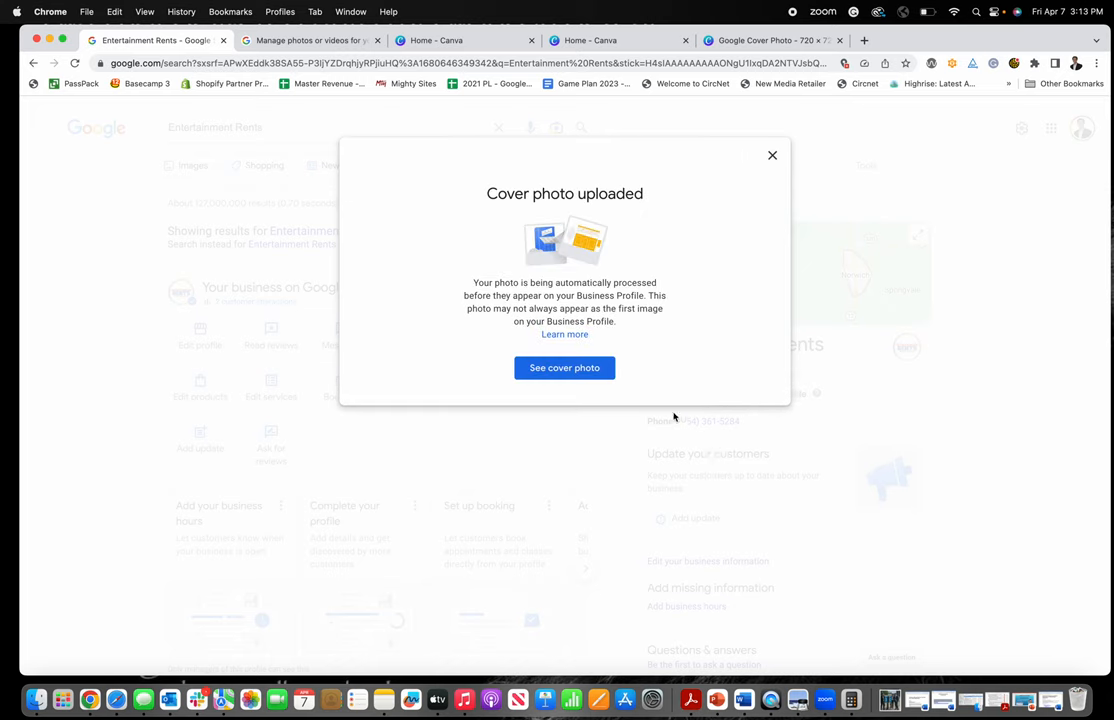
mouse_move(474, 285)
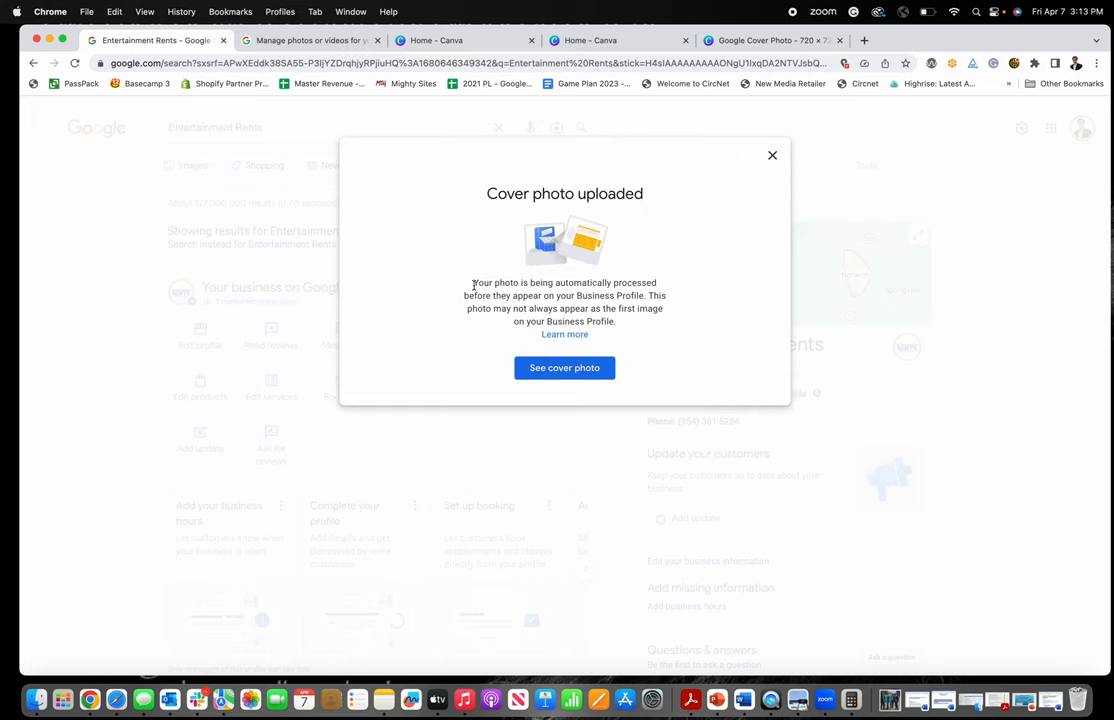
mouse_move(660, 288)
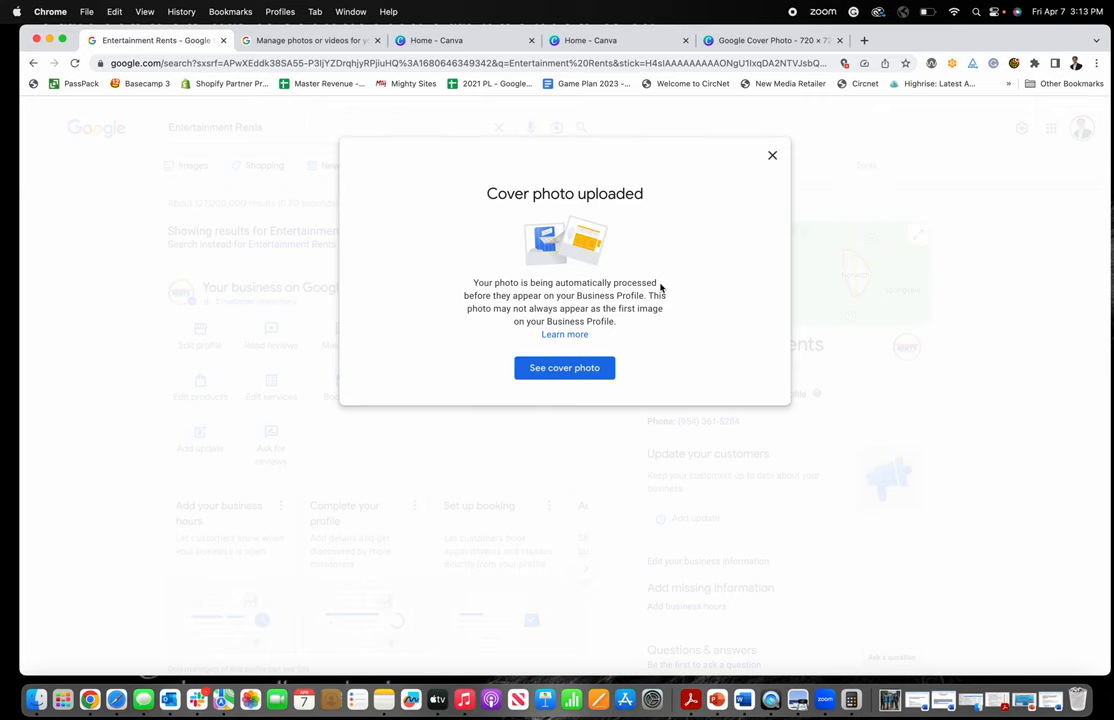
mouse_move(614, 307)
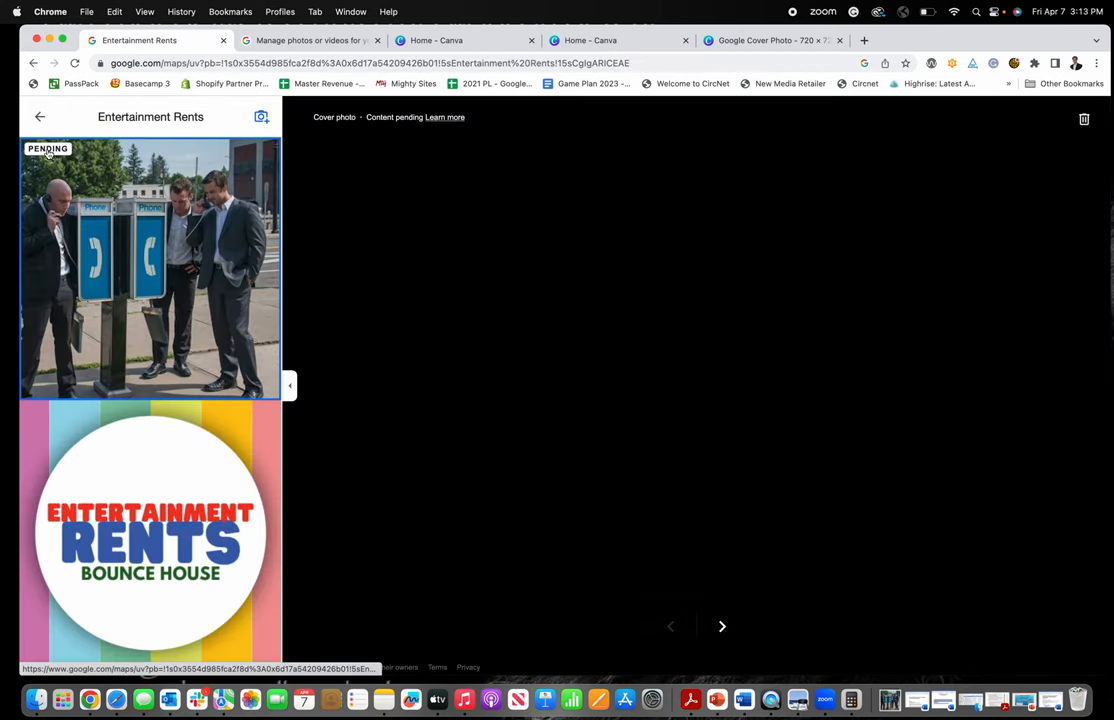
mouse_move(261, 116)
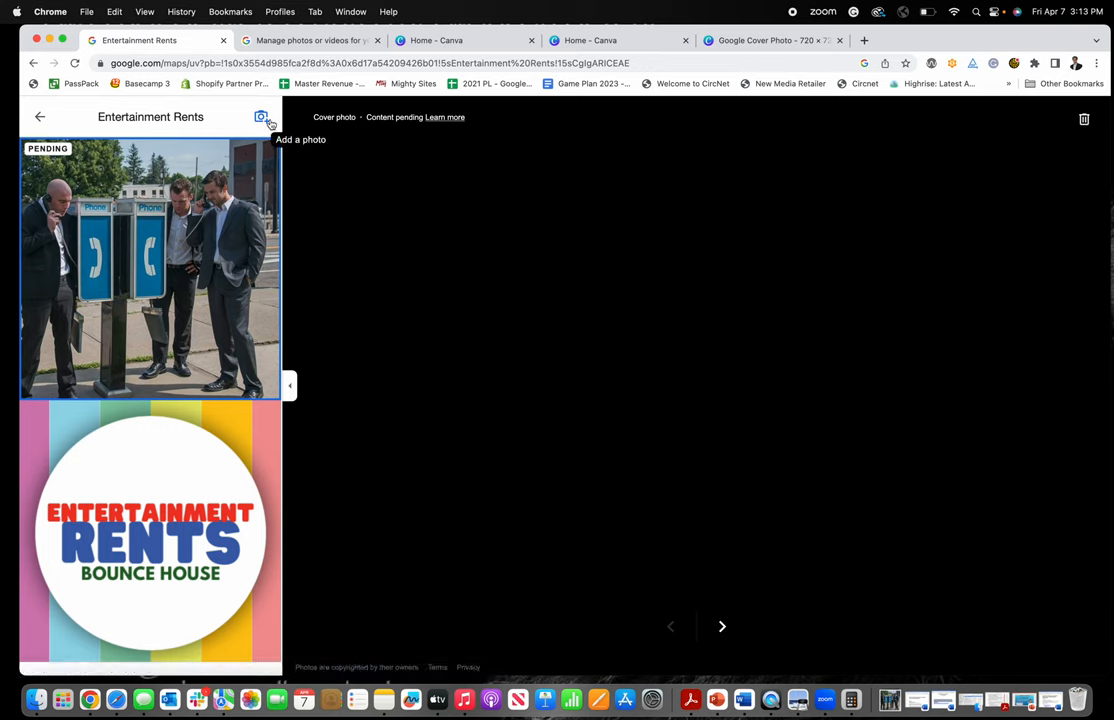
Step: Open the upload dialog for adding more public photos of Entertainment Rents
click(261, 117)
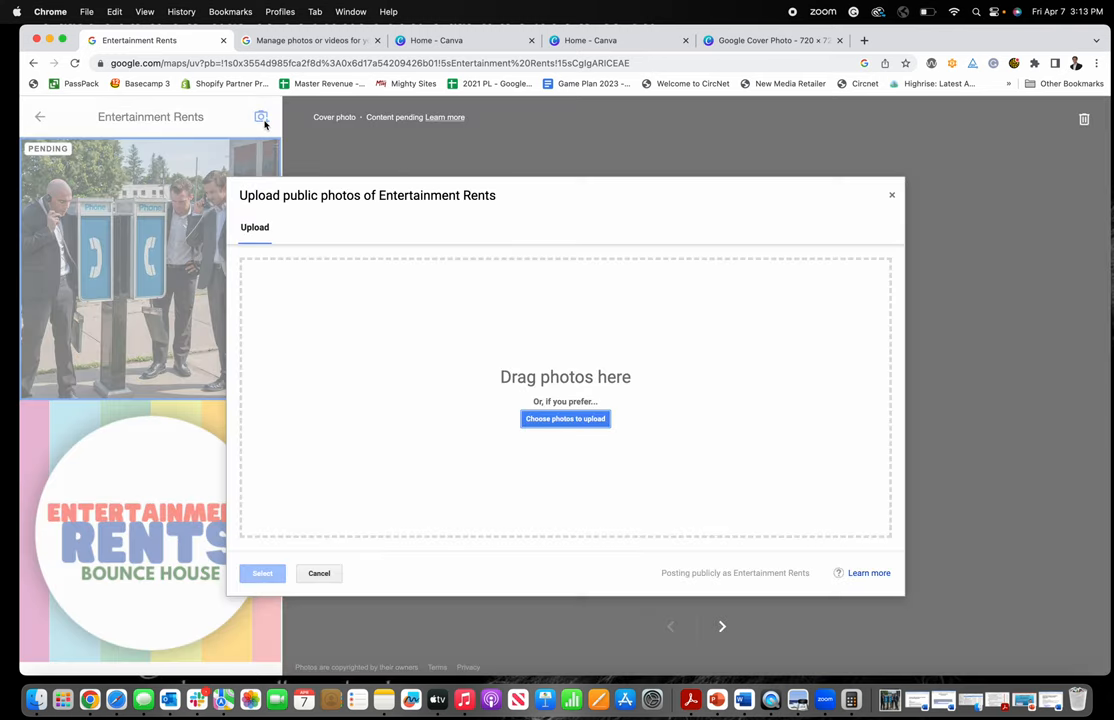
mouse_move(763, 322)
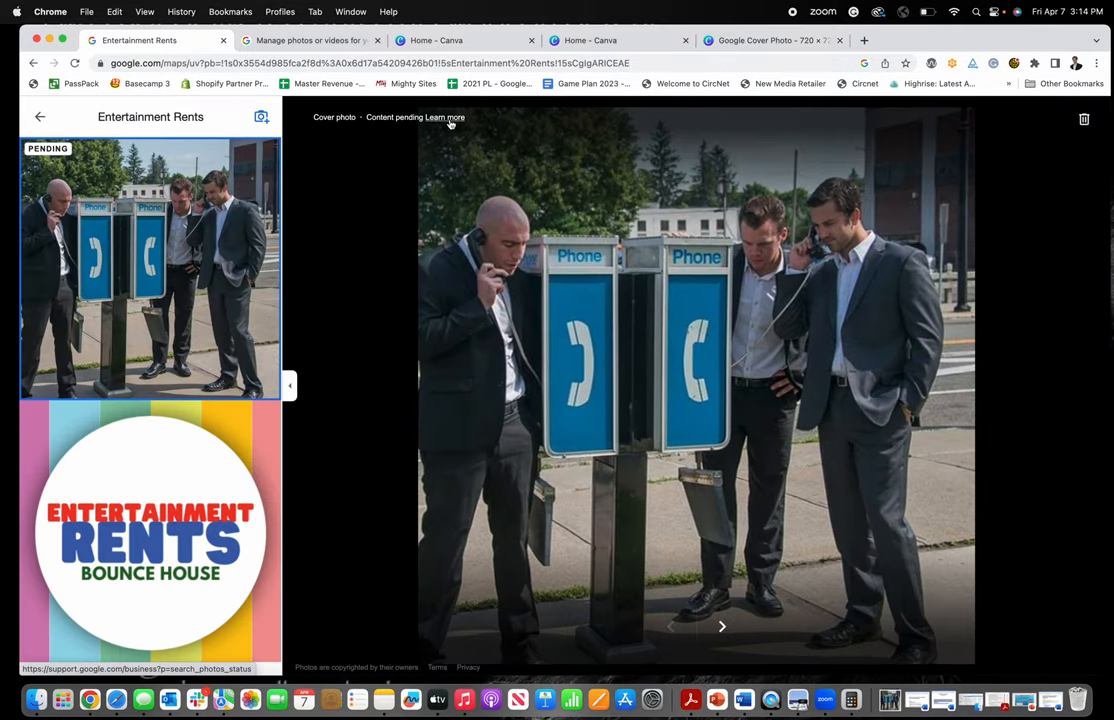
Step: Open the Content pending help article, then return to the pending cover photo viewer
click(444, 117)
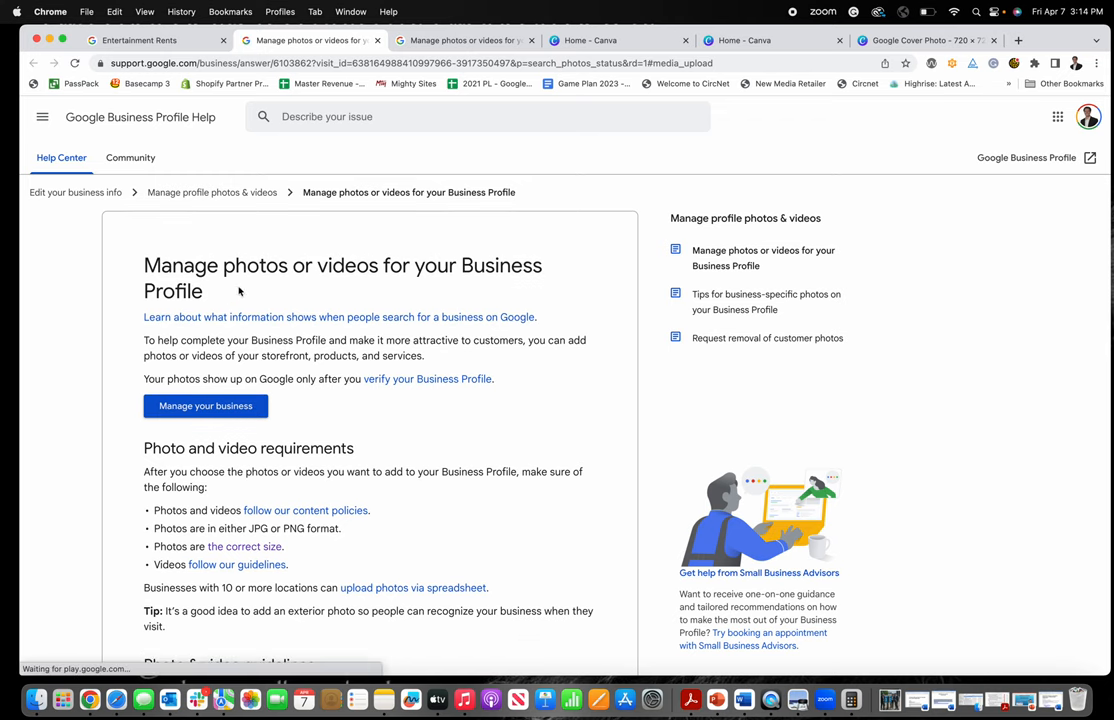
click(140, 40)
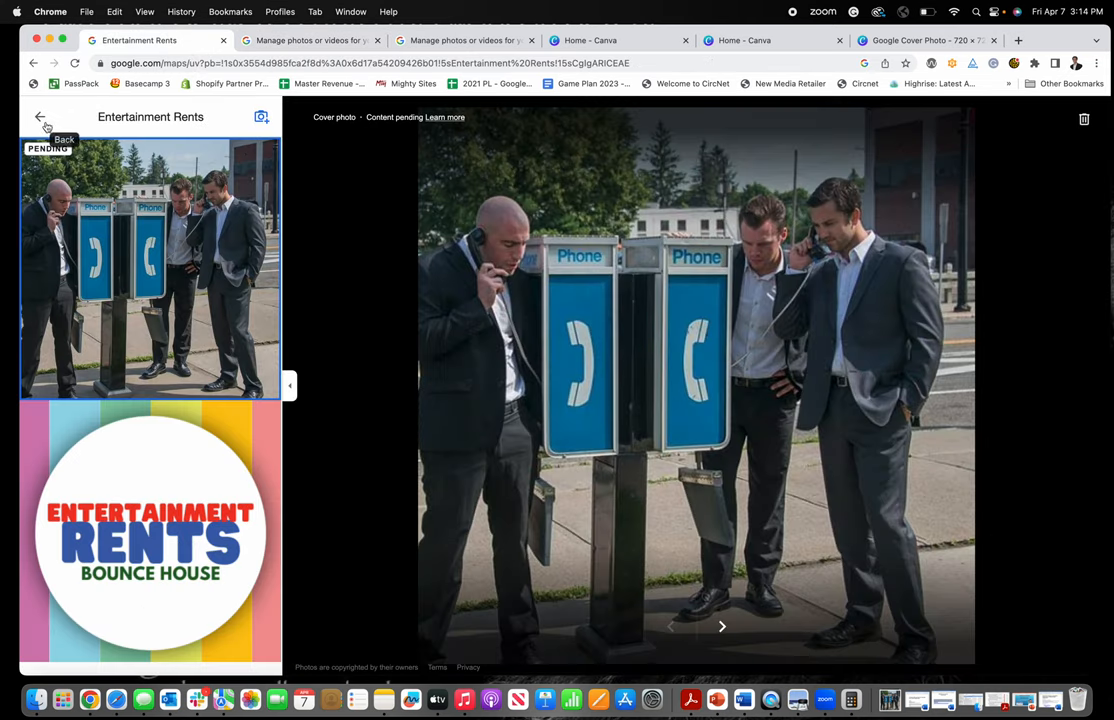